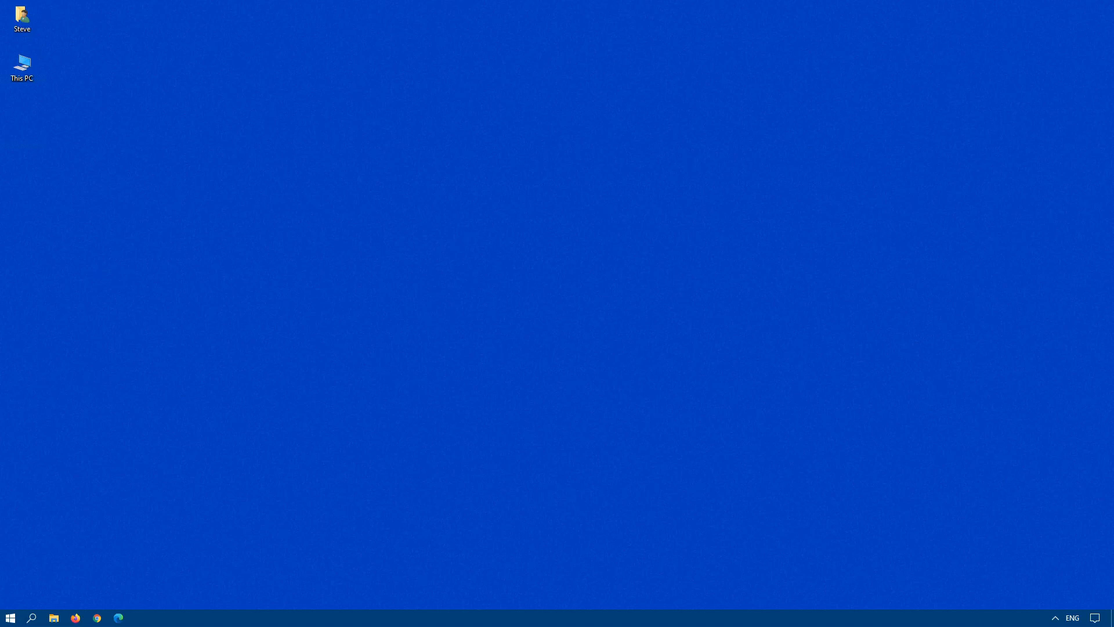
- Launch Outlook, then put the hidden body line 'This is the body of the email' into Notepad
click(11, 618)
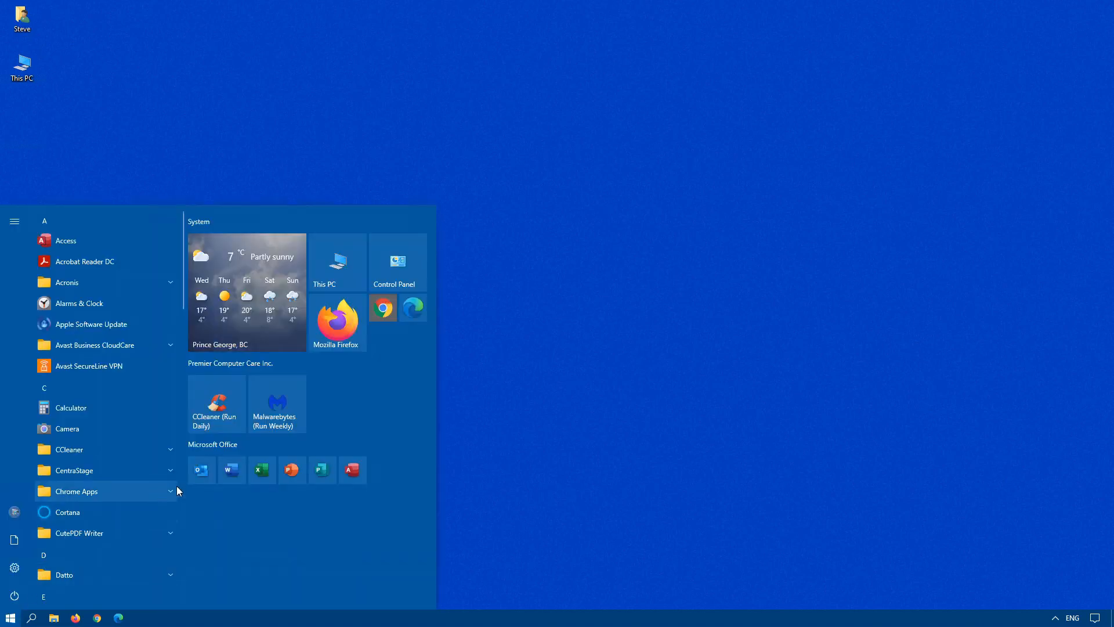
click(201, 470)
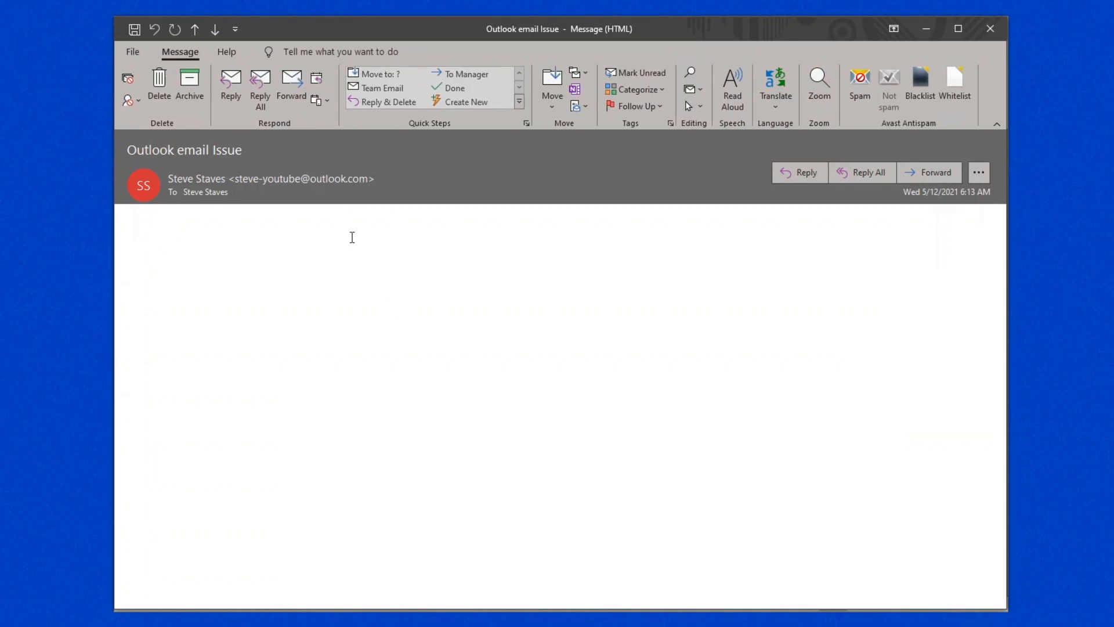
mouse_move(463, 477)
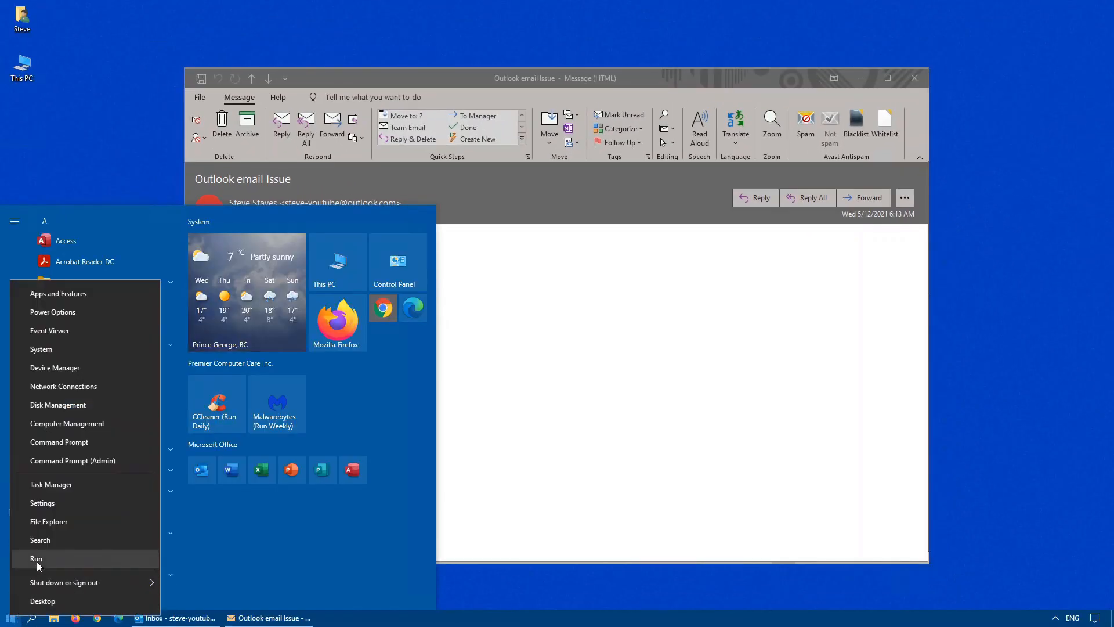
click(36, 558)
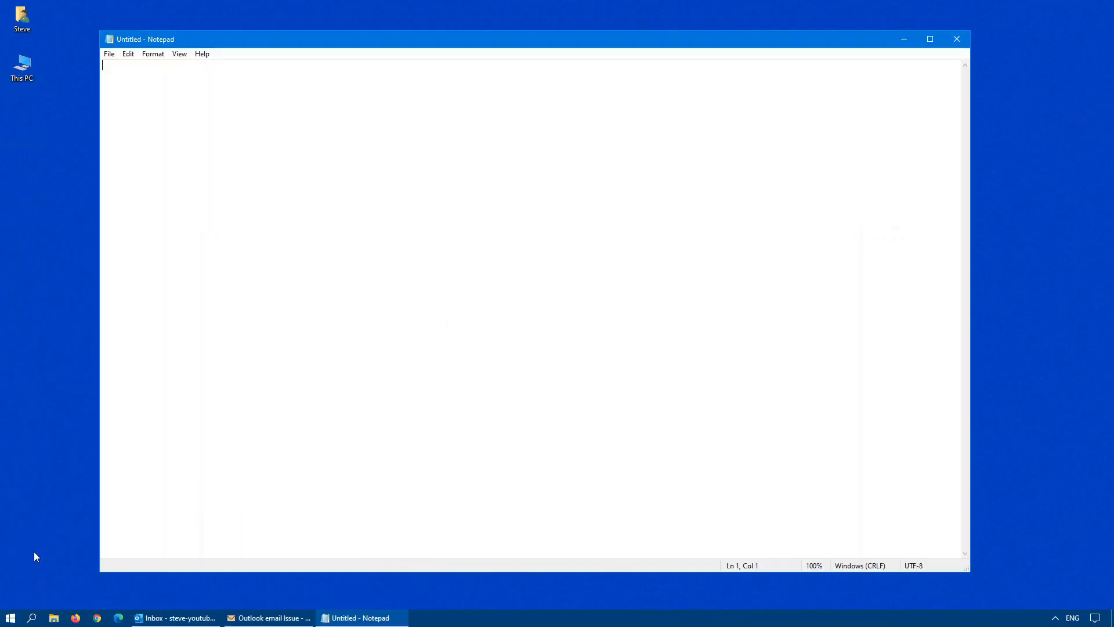
text(This is the body of the email)
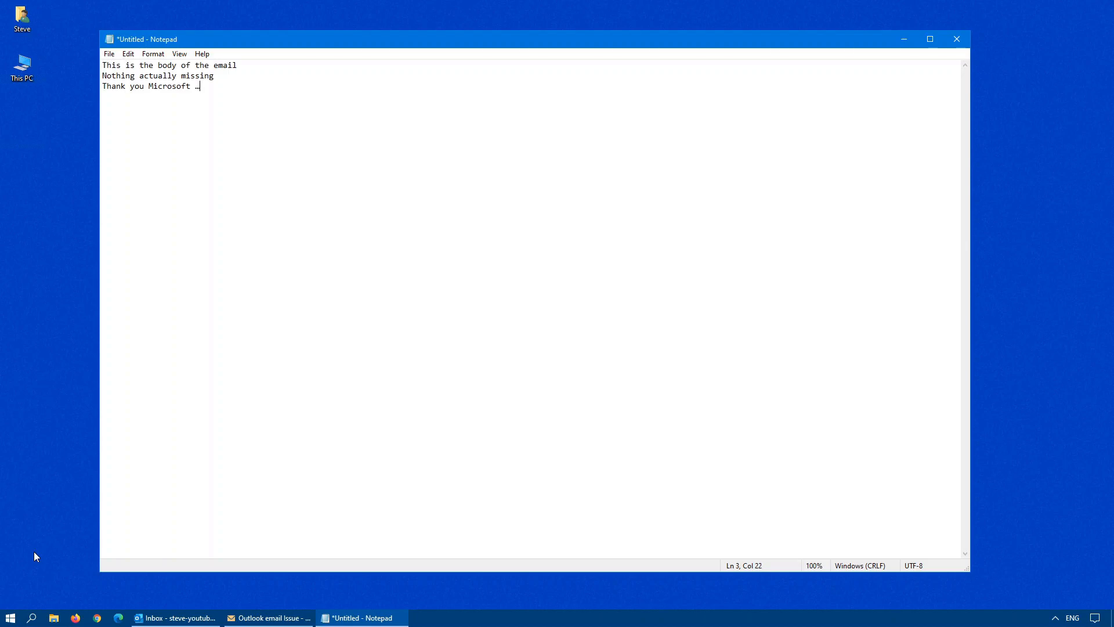
mouse_move(38, 555)
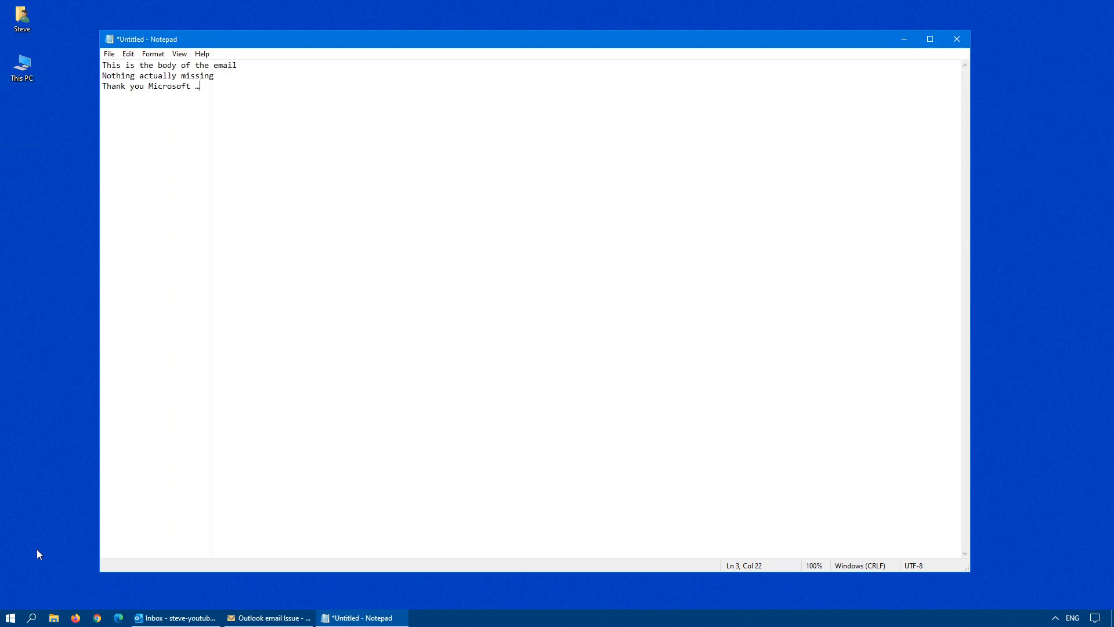
- Compose a new message with body text 'This is the firs', then close the draft unsent
click(955, 38)
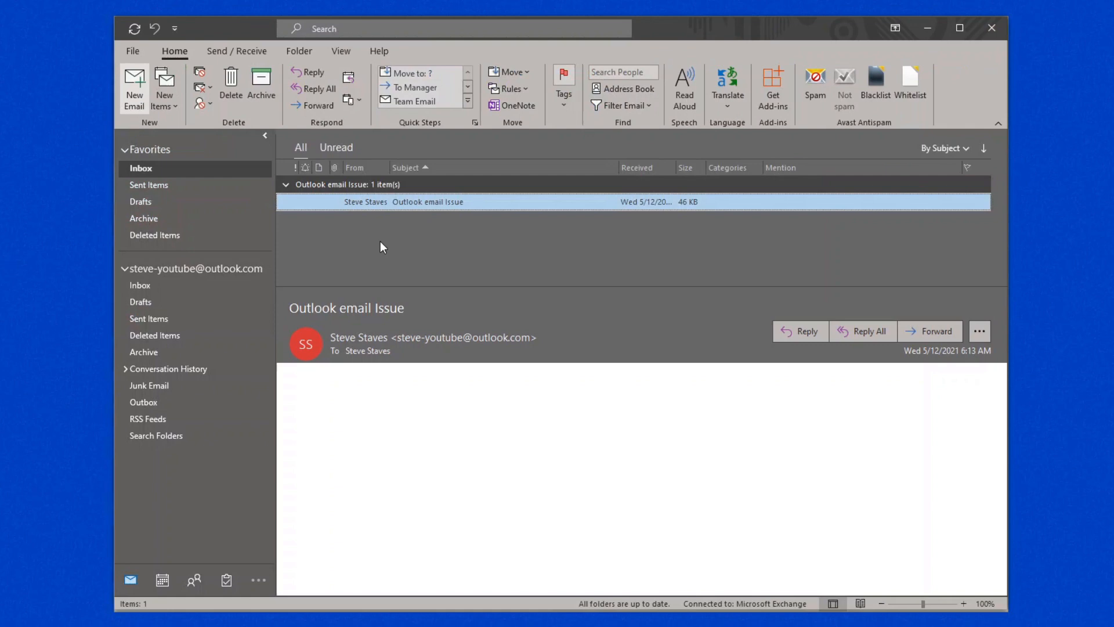
click(135, 85)
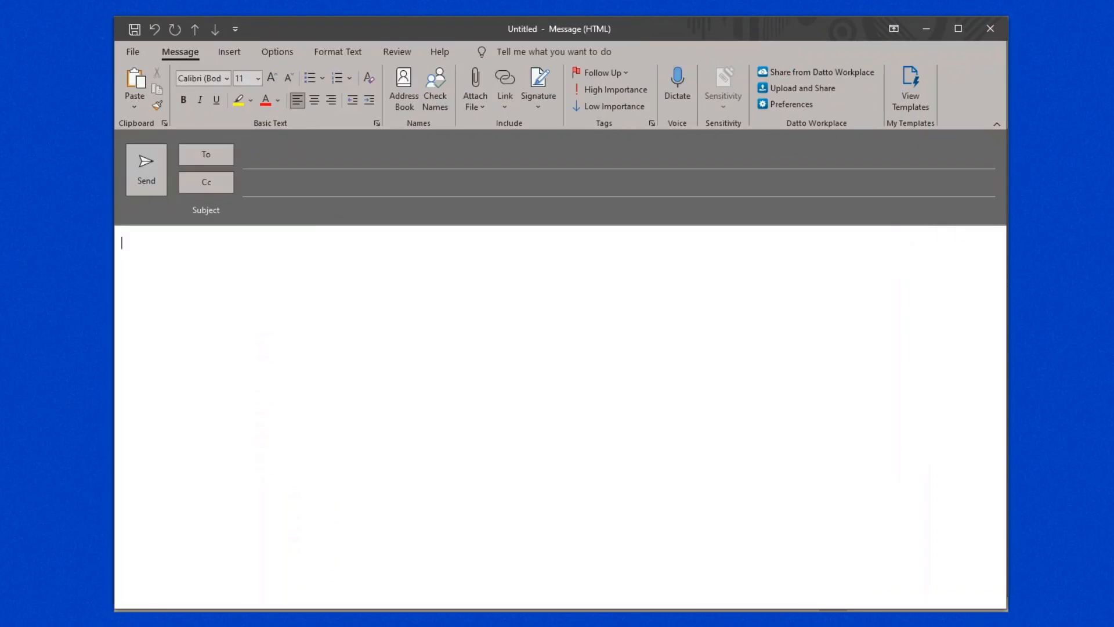
text(This is the firs)
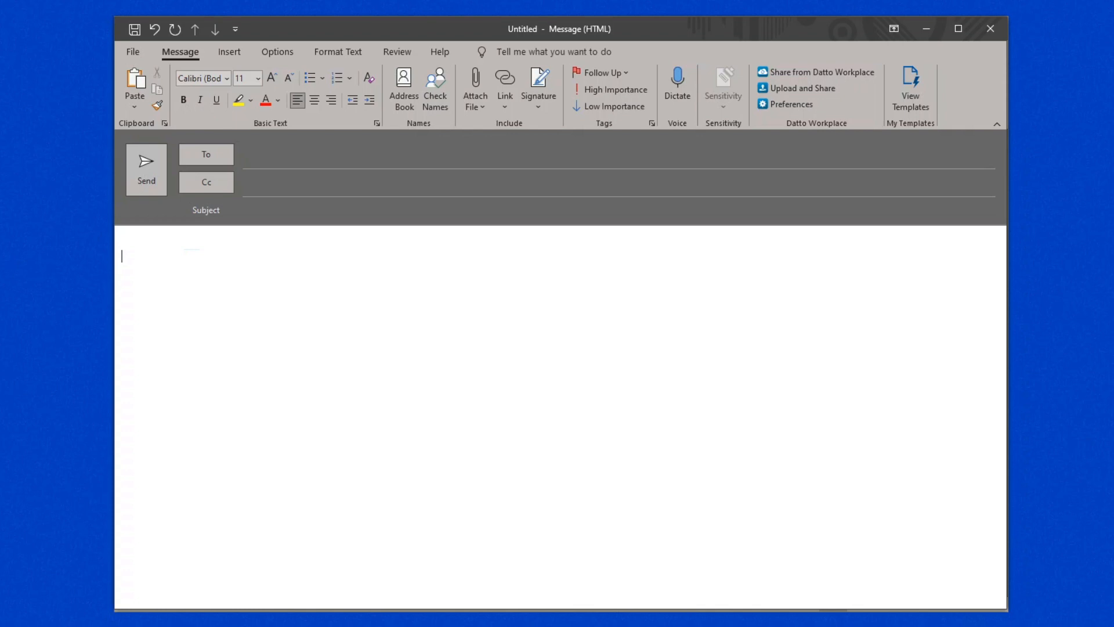
mouse_move(615, 308)
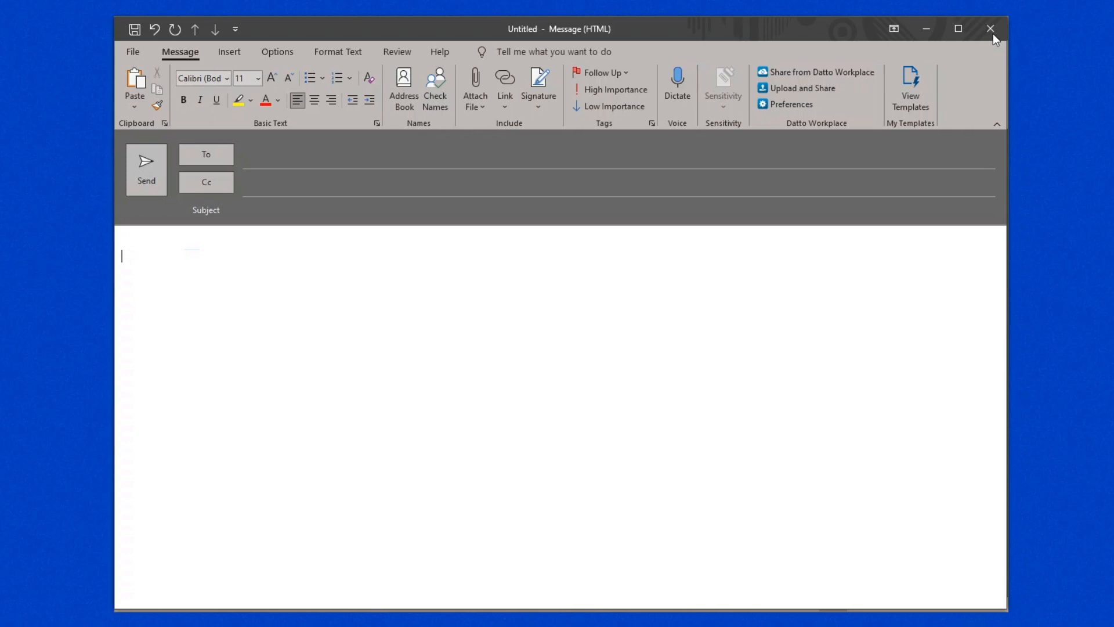
click(992, 29)
text(comm)
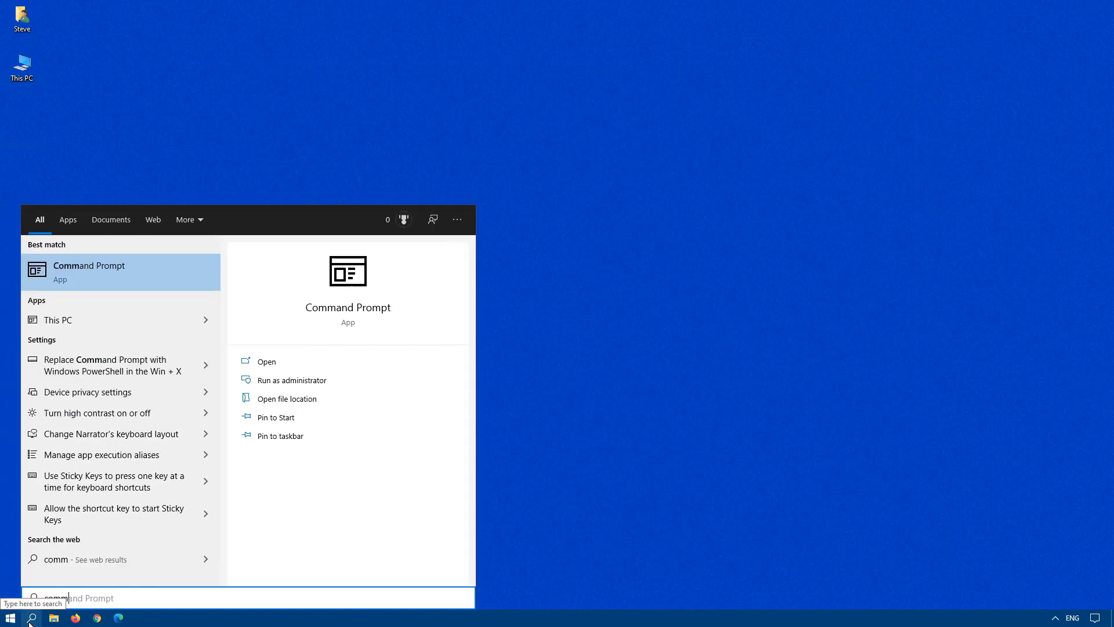
- In an administrator Command Prompt, change into \program files\common files\microsoft shared\clicktorun
right_click(89, 271)
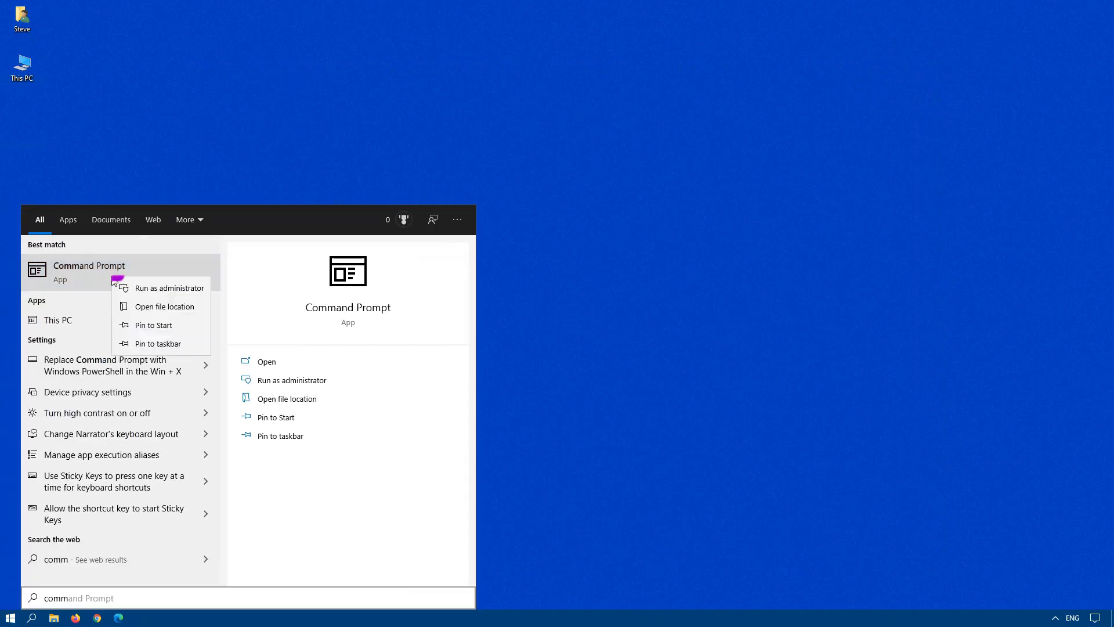
click(170, 288)
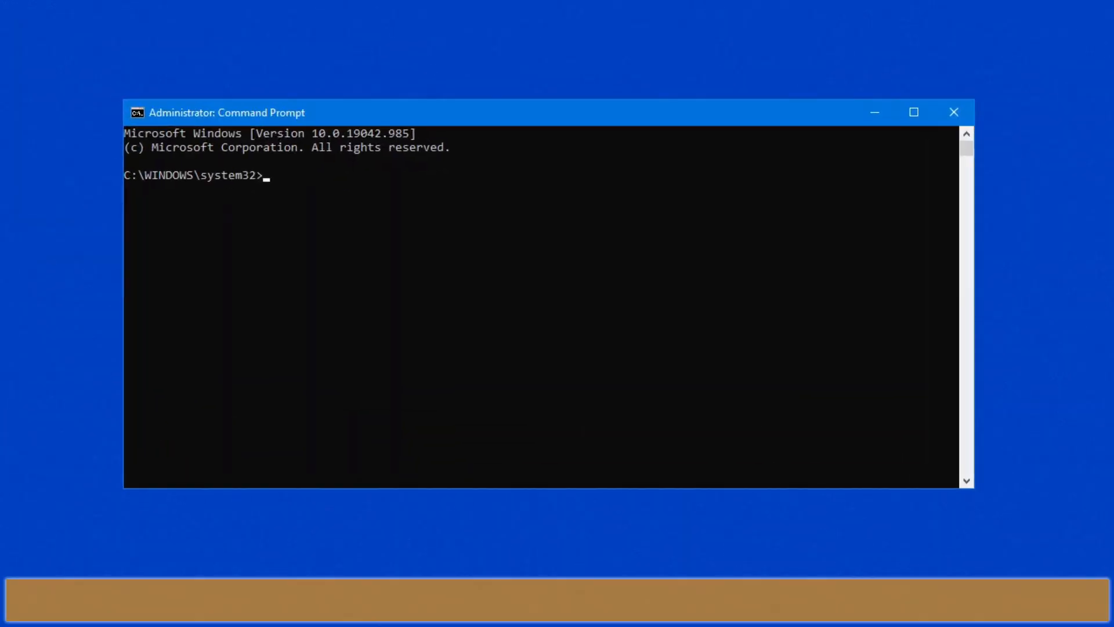
text(cd)
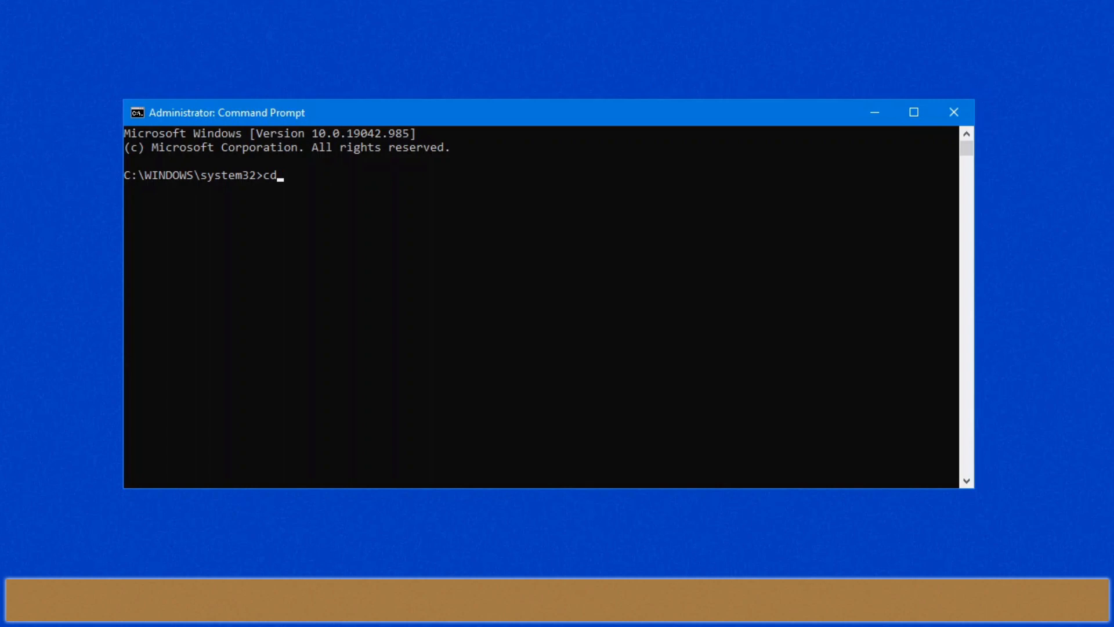
text(\)
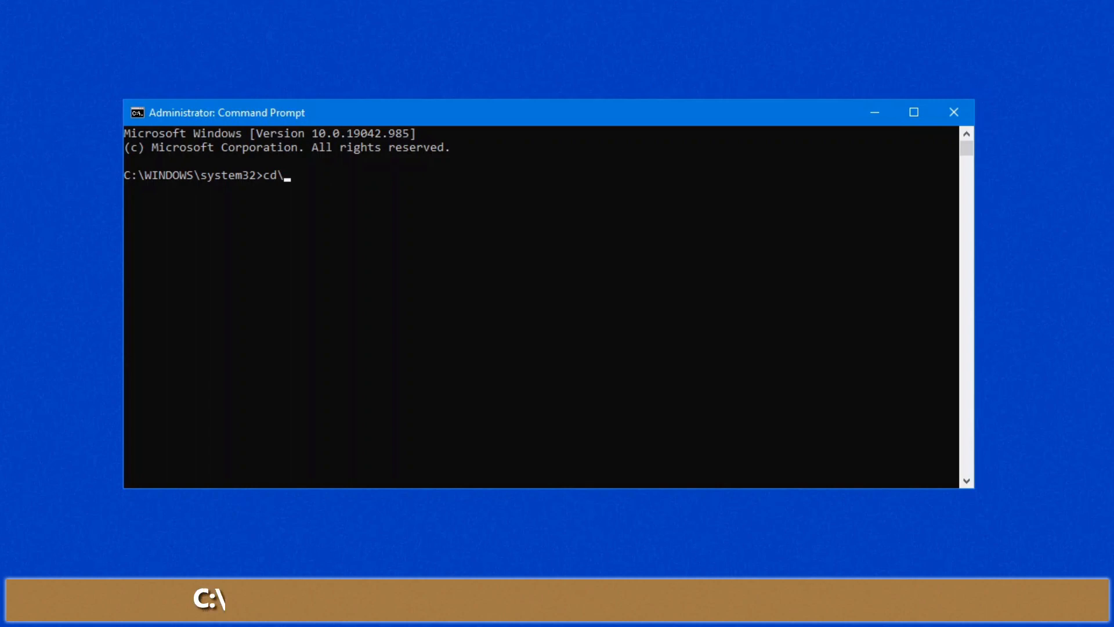
text(program file)
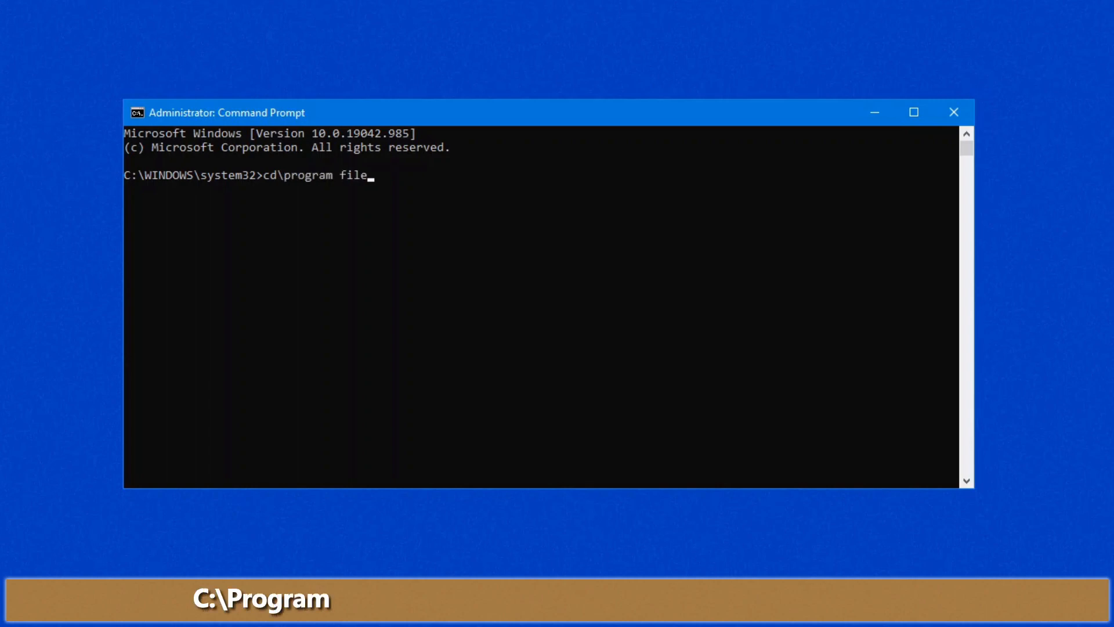
text(s\comm)
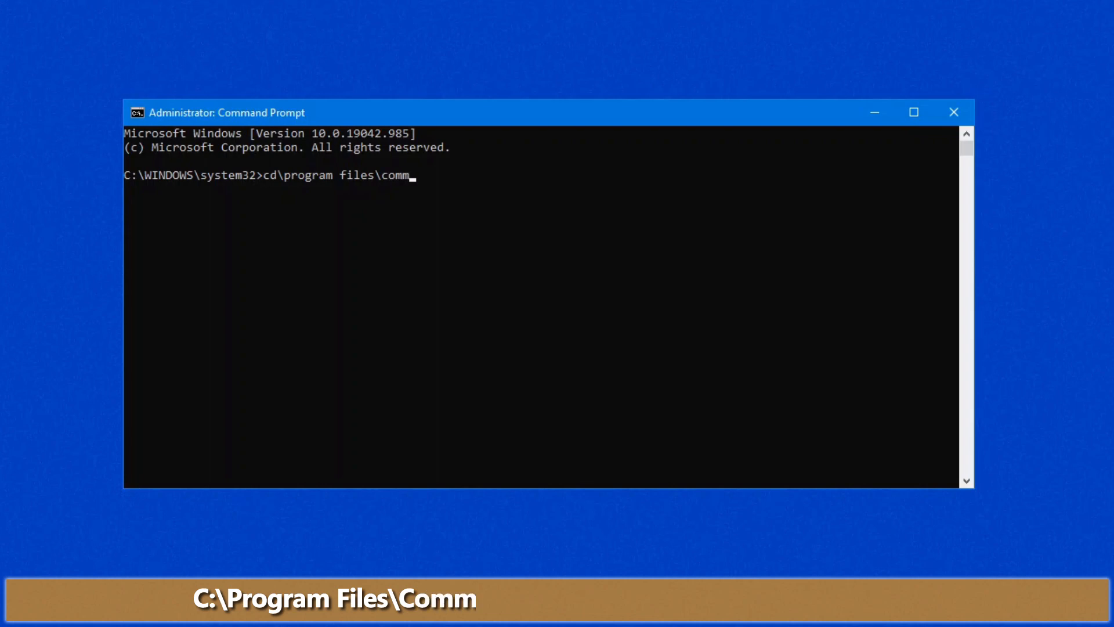
text(on files\)
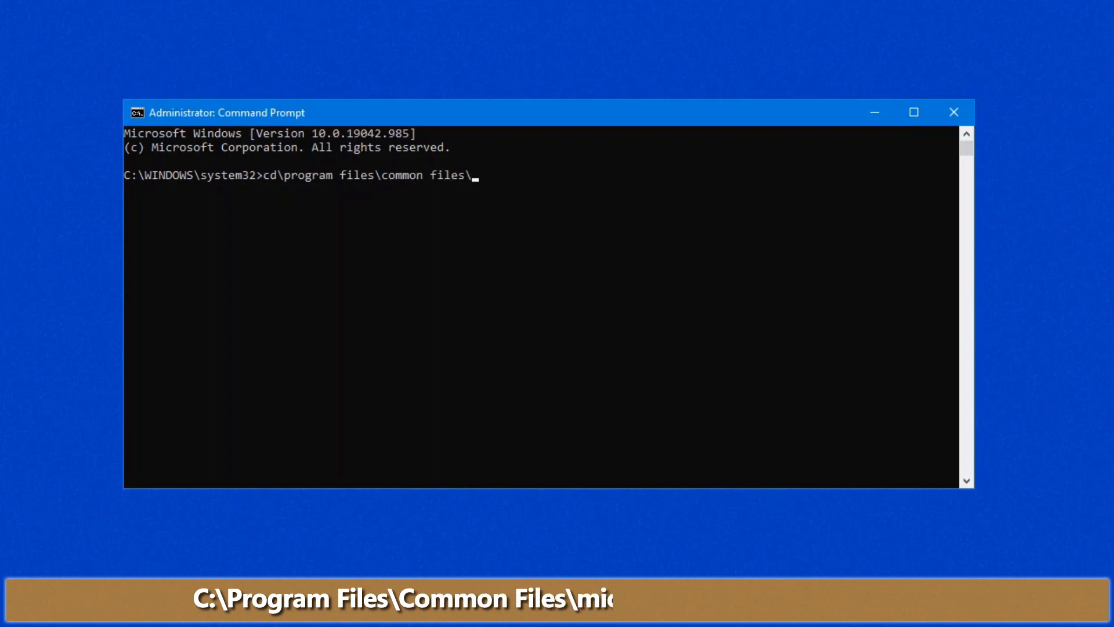
text(microsoft shared)
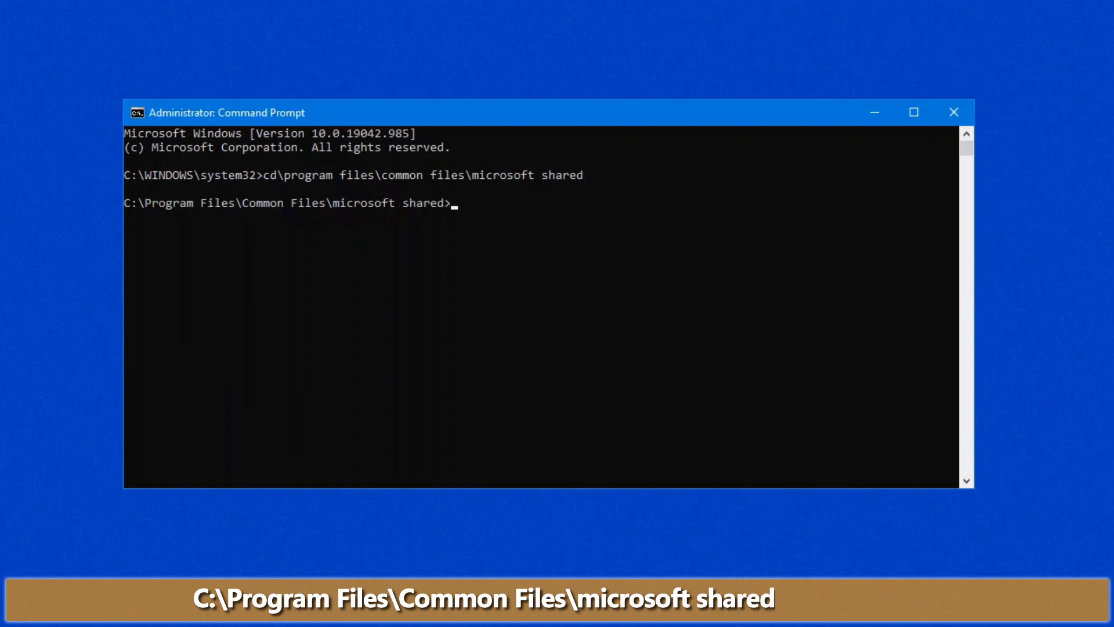
text(cd cl)
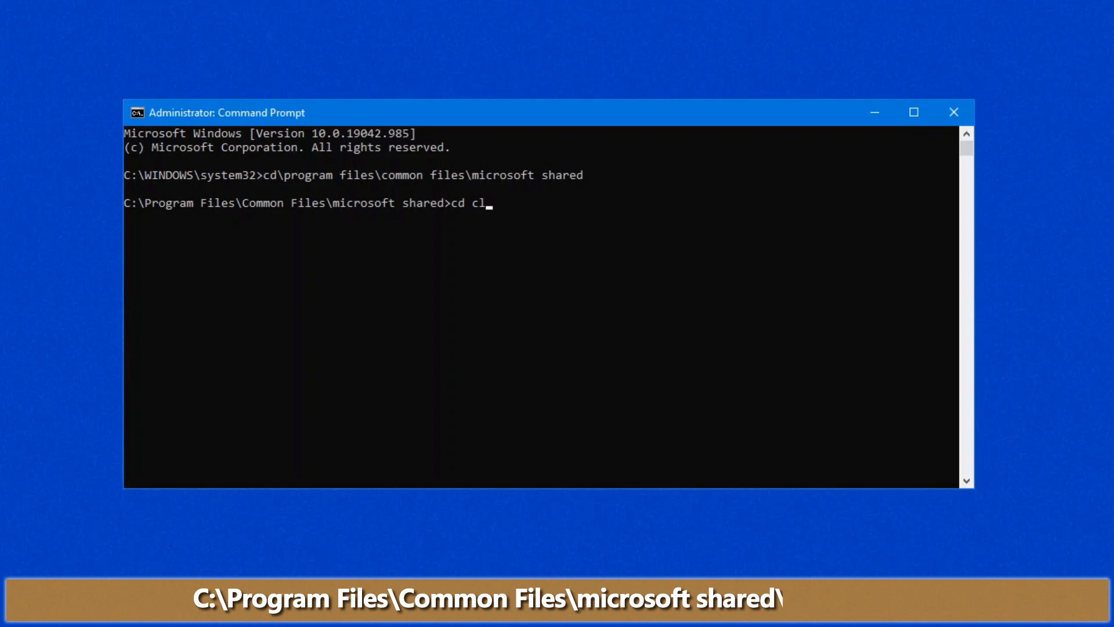
text(icktorun)
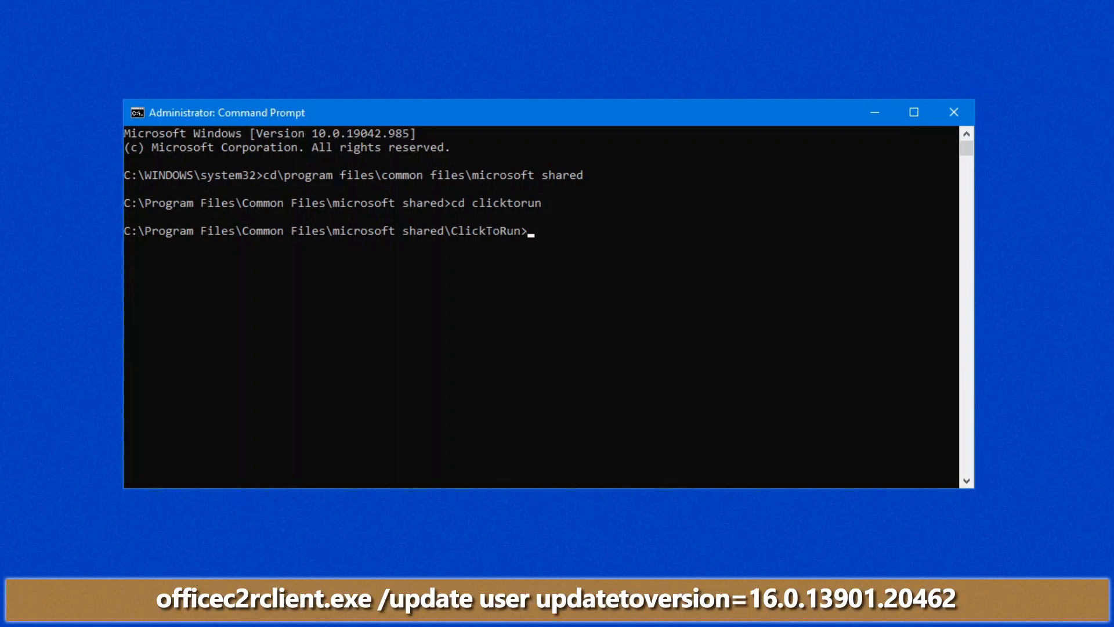
- Run officec2rclient.exe /update user updatetoversion=16.0.13901.20462 to roll Office back
text(officec2rclient.exe /update user updatetoversion=16.0.13901.20462)
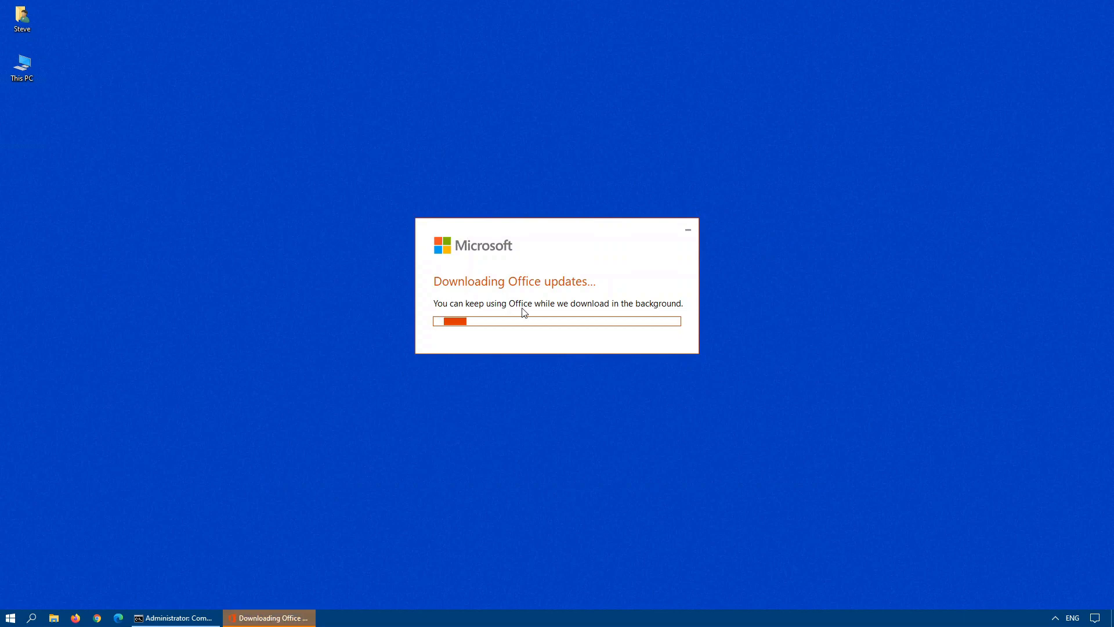
mouse_move(498, 292)
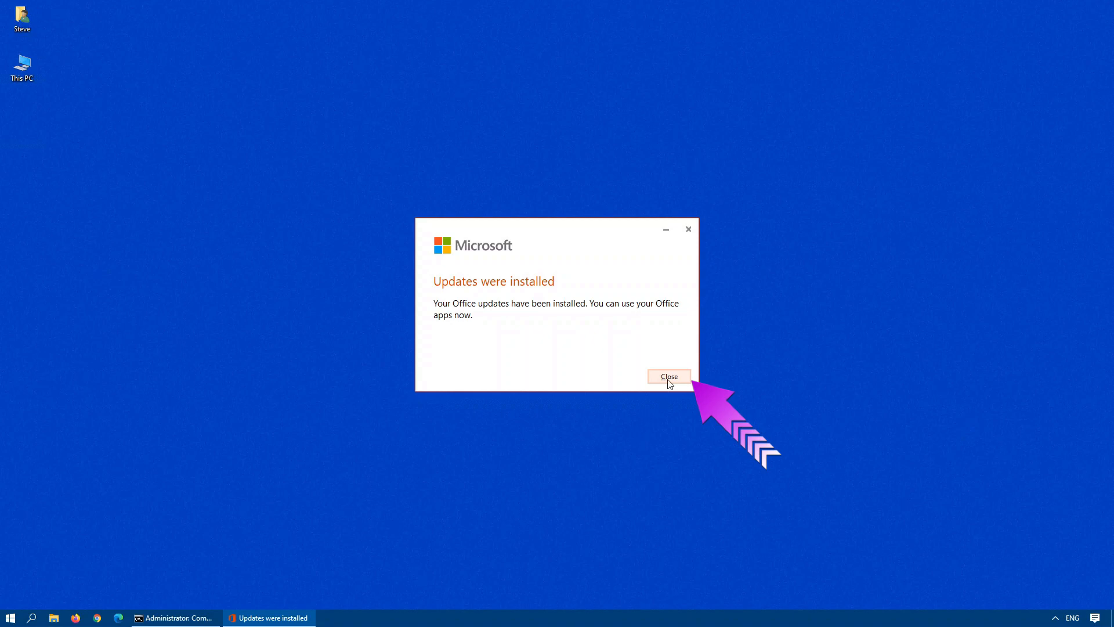
- Dismiss the 'Updates were installed' notice after the rollback finishes
click(669, 376)
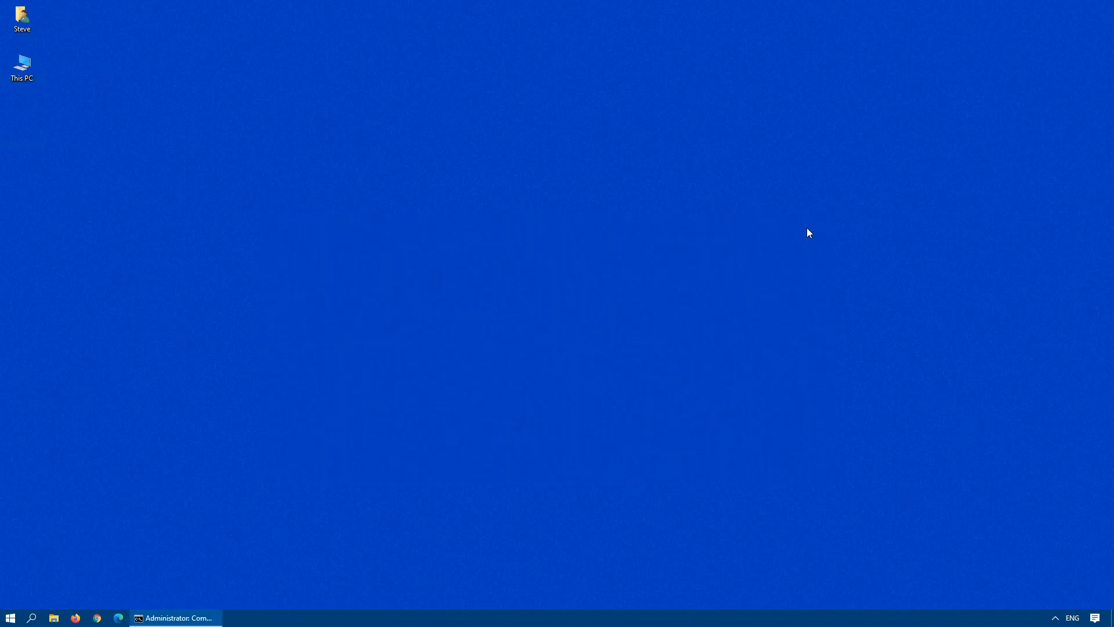
- Relaunch Outlook and view the 'Outlook email Issue' message with its body now visible
click(9, 617)
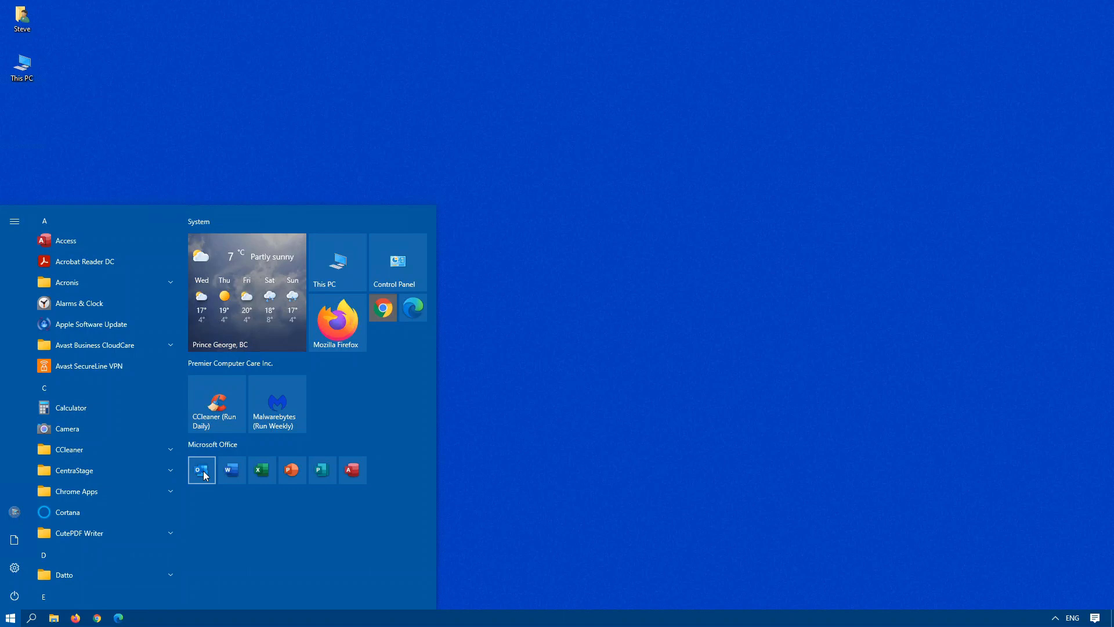
click(202, 470)
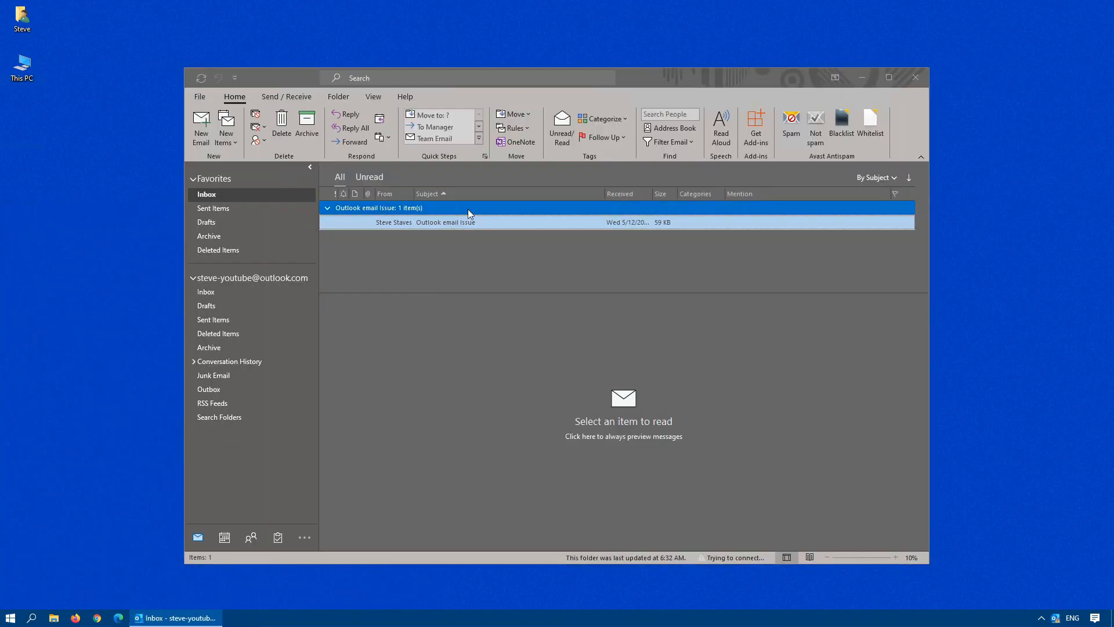
click(446, 221)
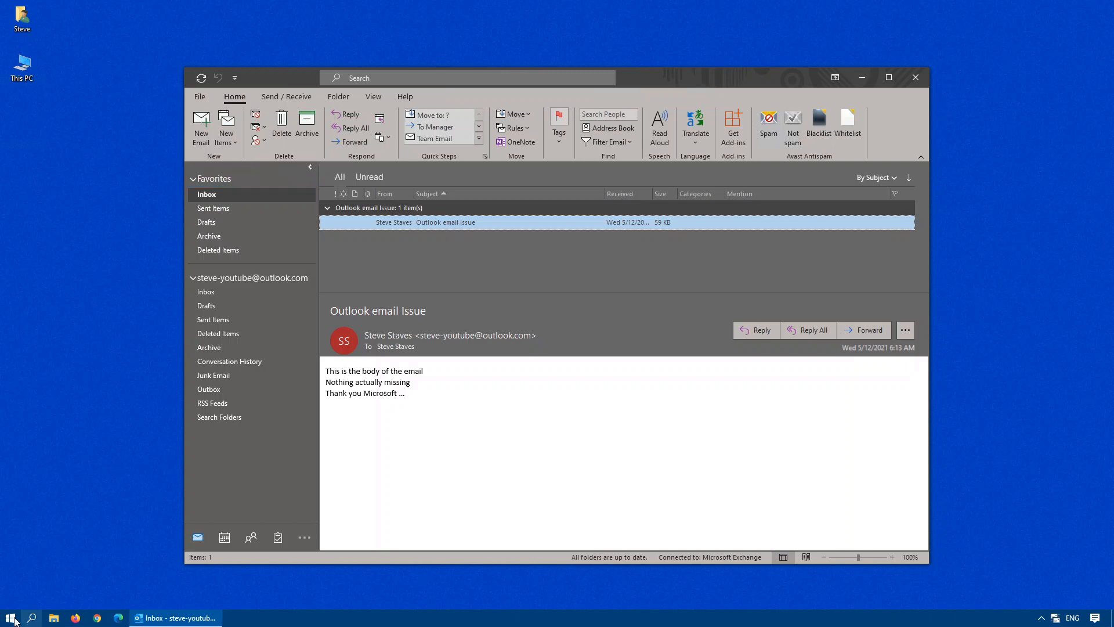
click(10, 616)
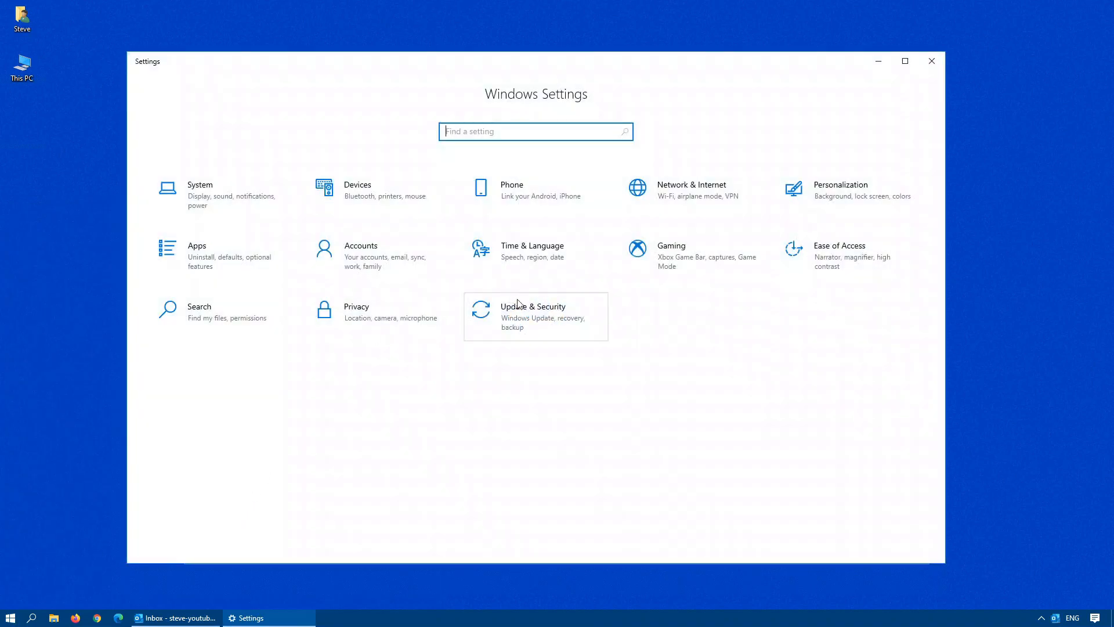
click(532, 316)
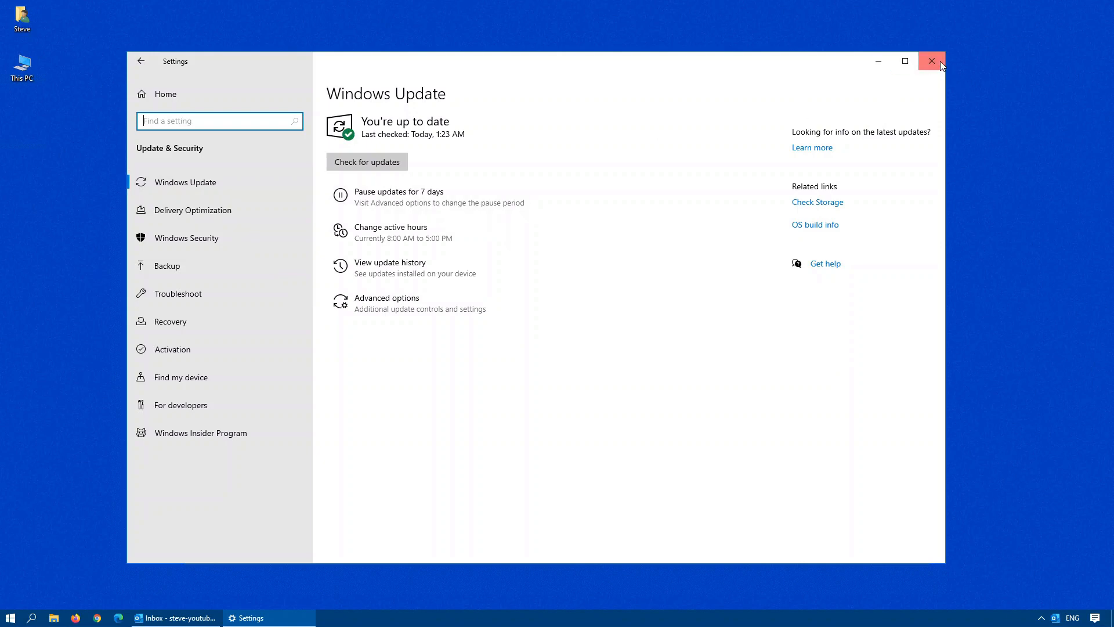
click(932, 62)
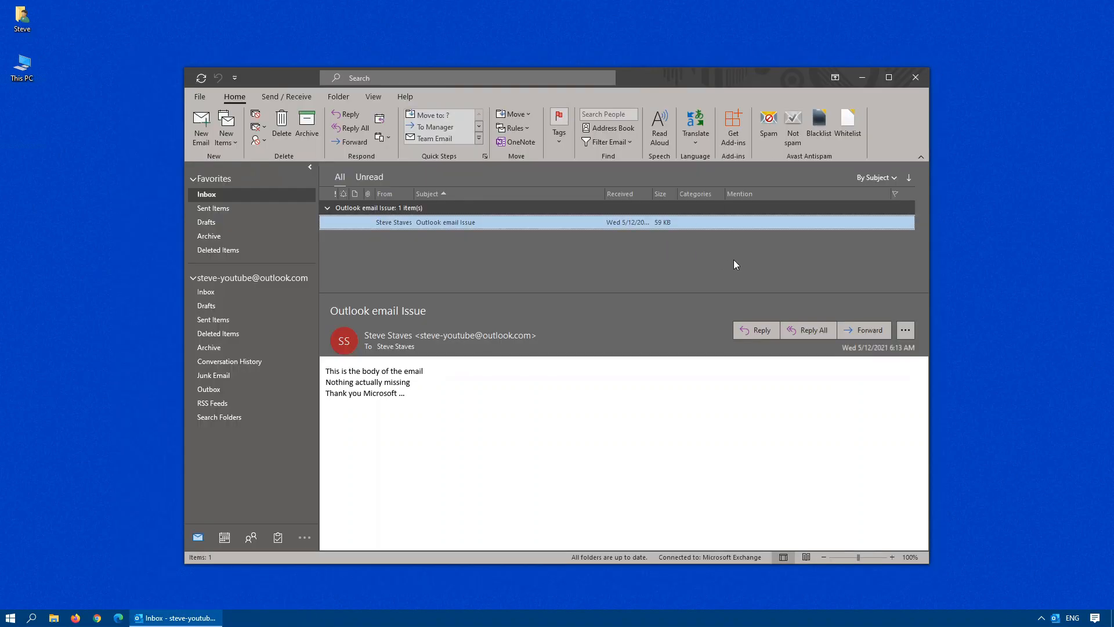